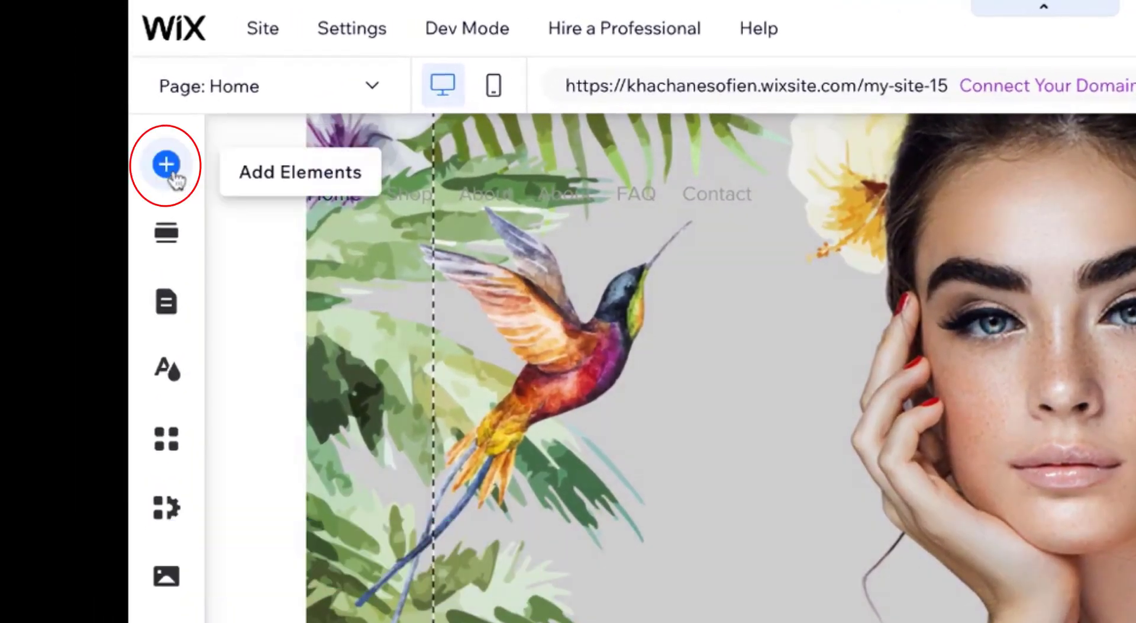
# Place an Embed HTML element from Popular Embeds onto the home page
pyautogui.click(165, 164)
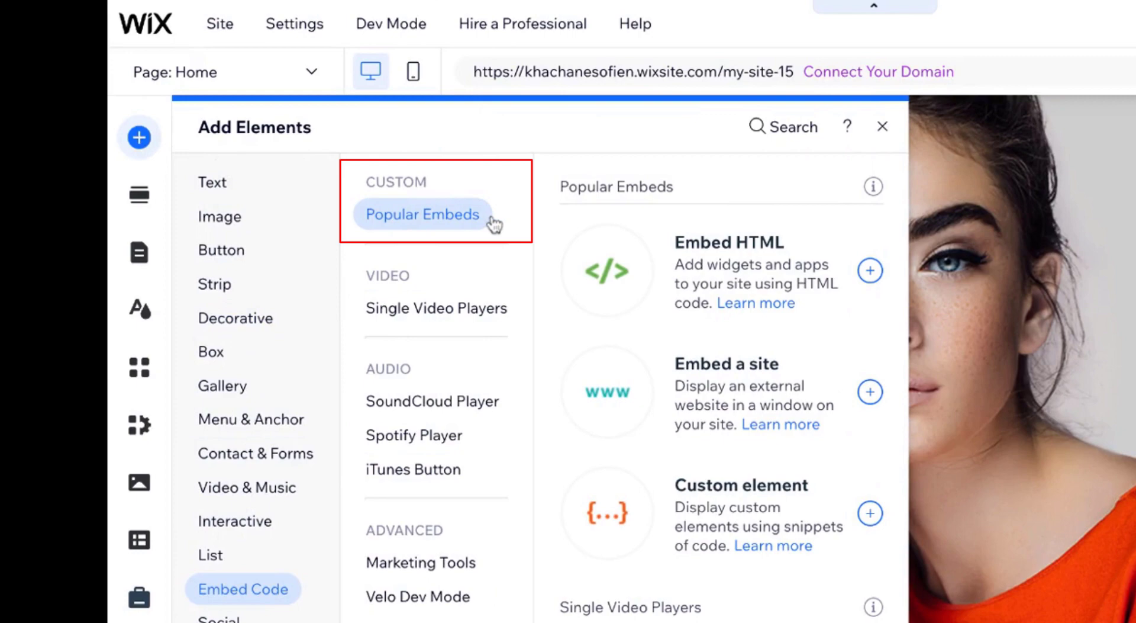
pyautogui.moveTo(855, 263)
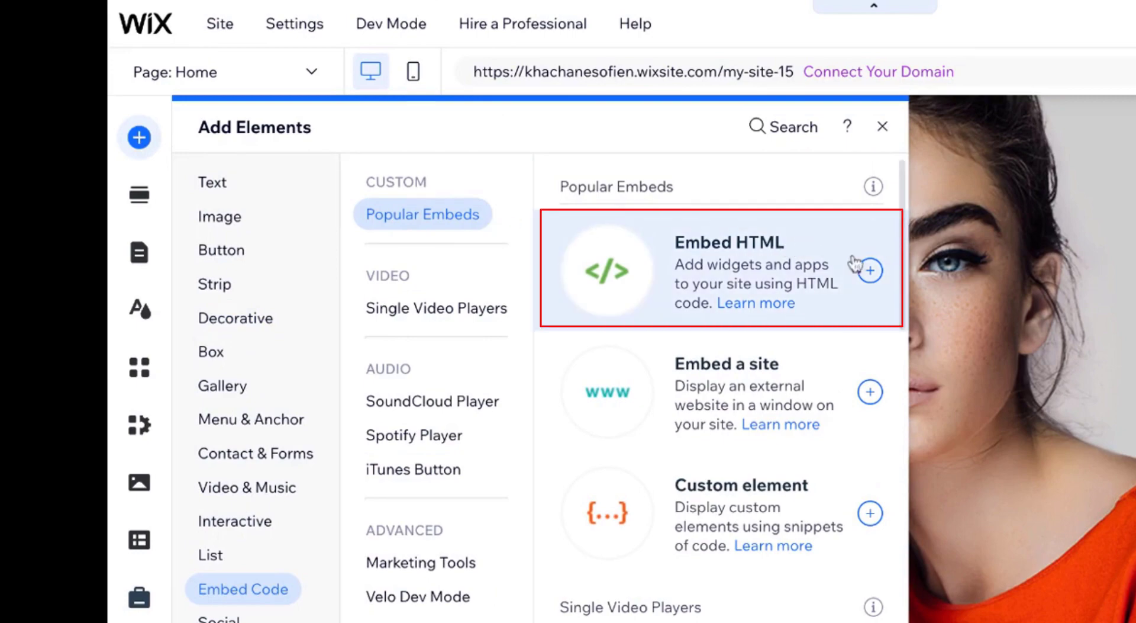
pyautogui.click(867, 270)
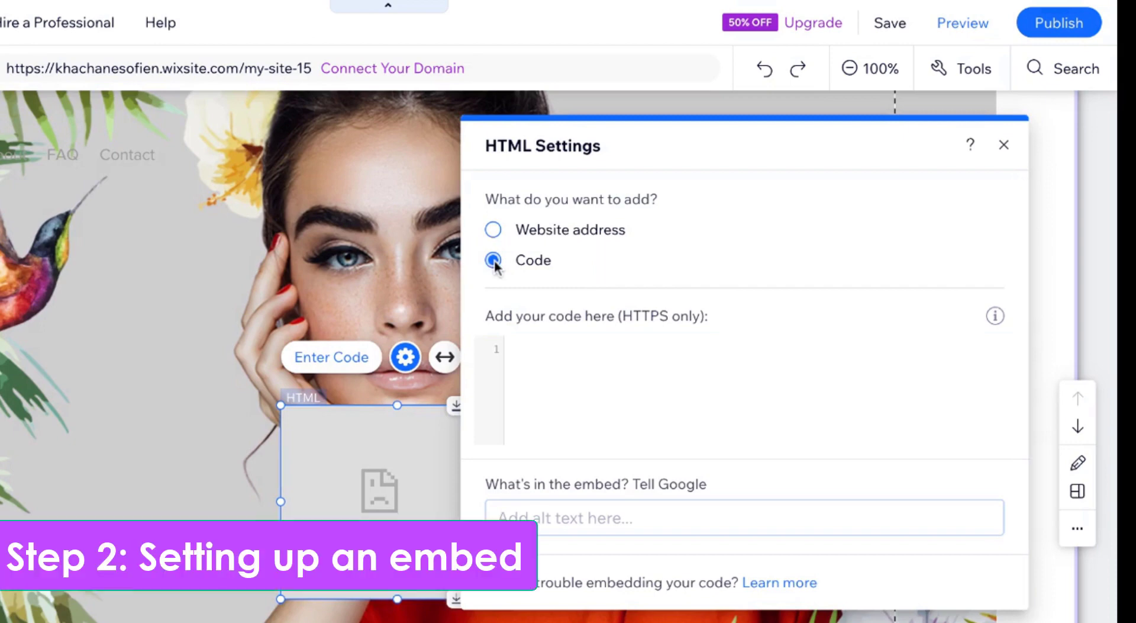
# Switch the embed to Code mode and fill it with the CustomGPT chat script
pyautogui.click(492, 259)
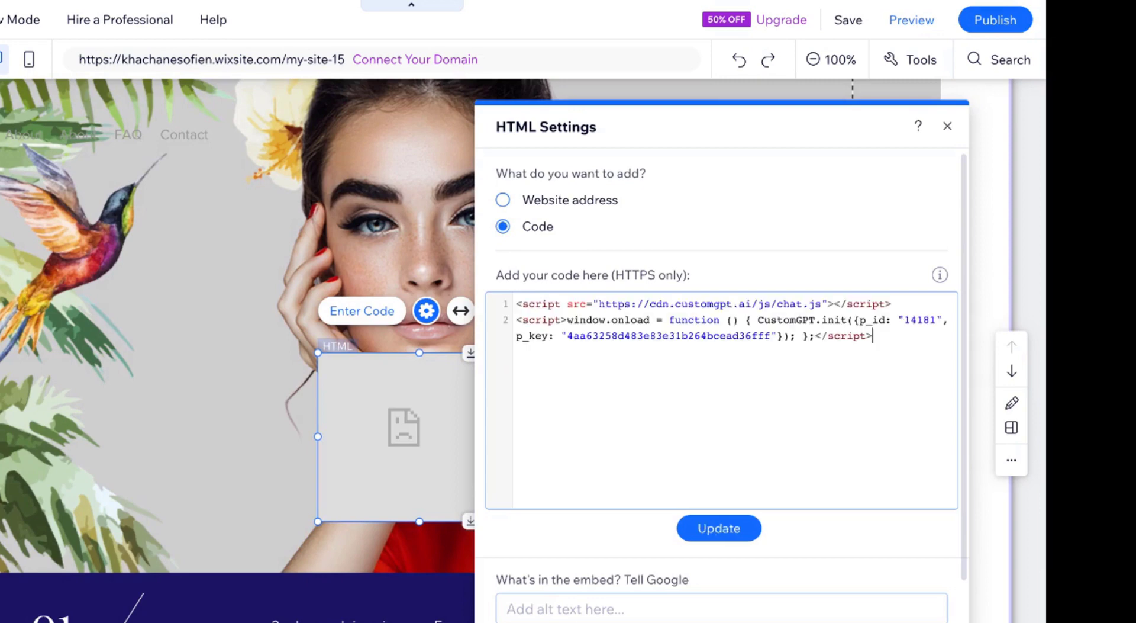
pyautogui.scroll(-3)
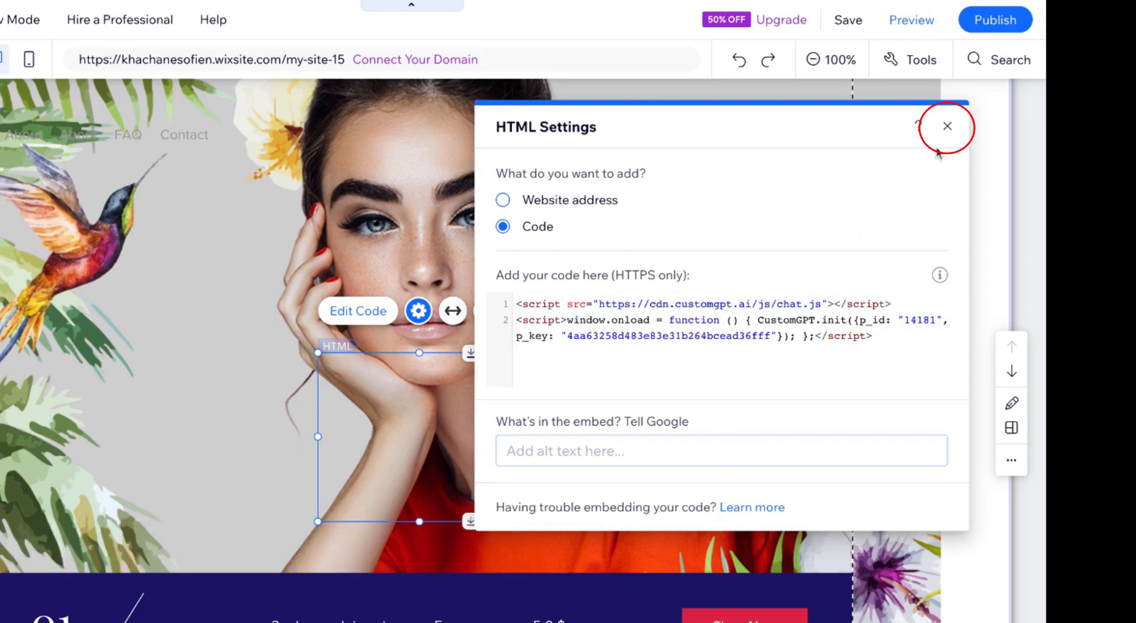
# Pin the chat embed to the screen's bottom-right cell with 20 px offsets
pyautogui.click(946, 127)
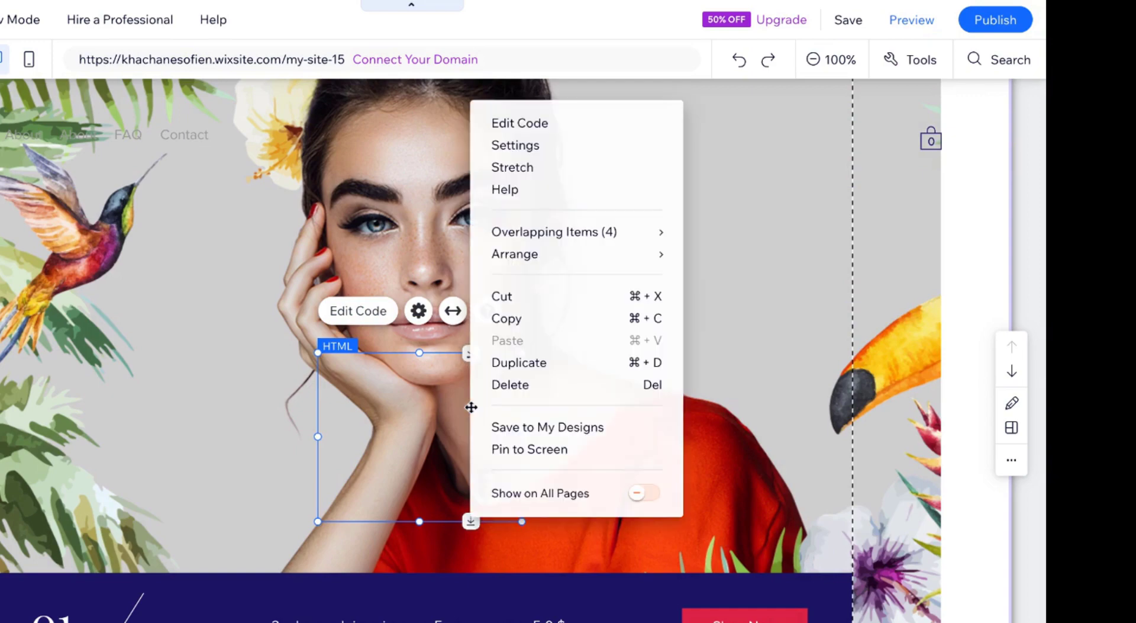
pyautogui.moveTo(529, 450)
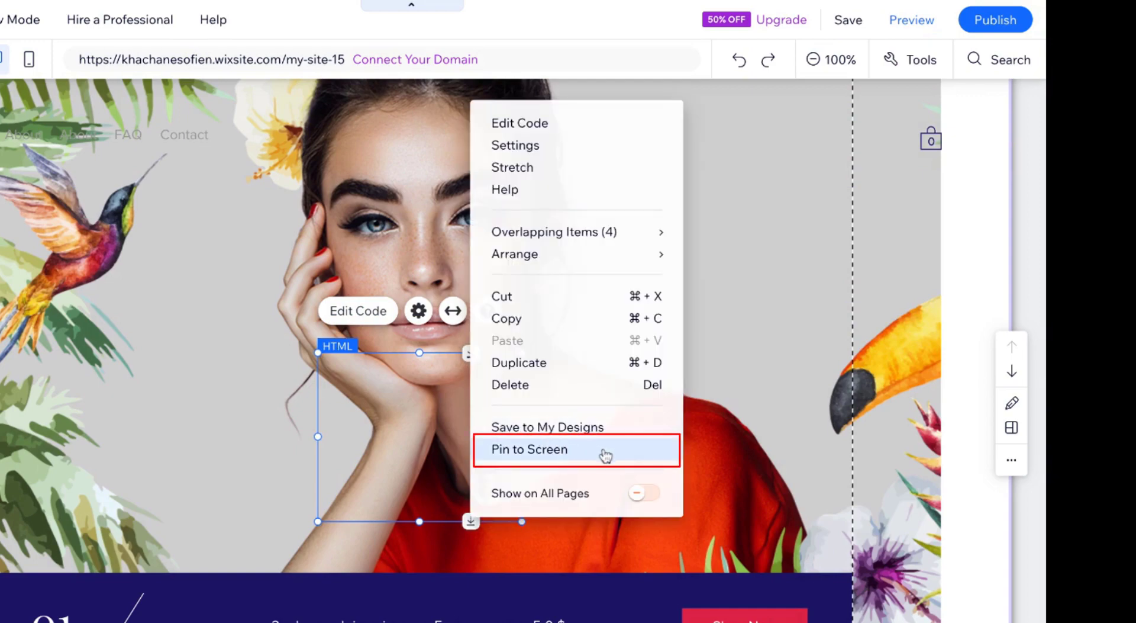
pyautogui.click(529, 448)
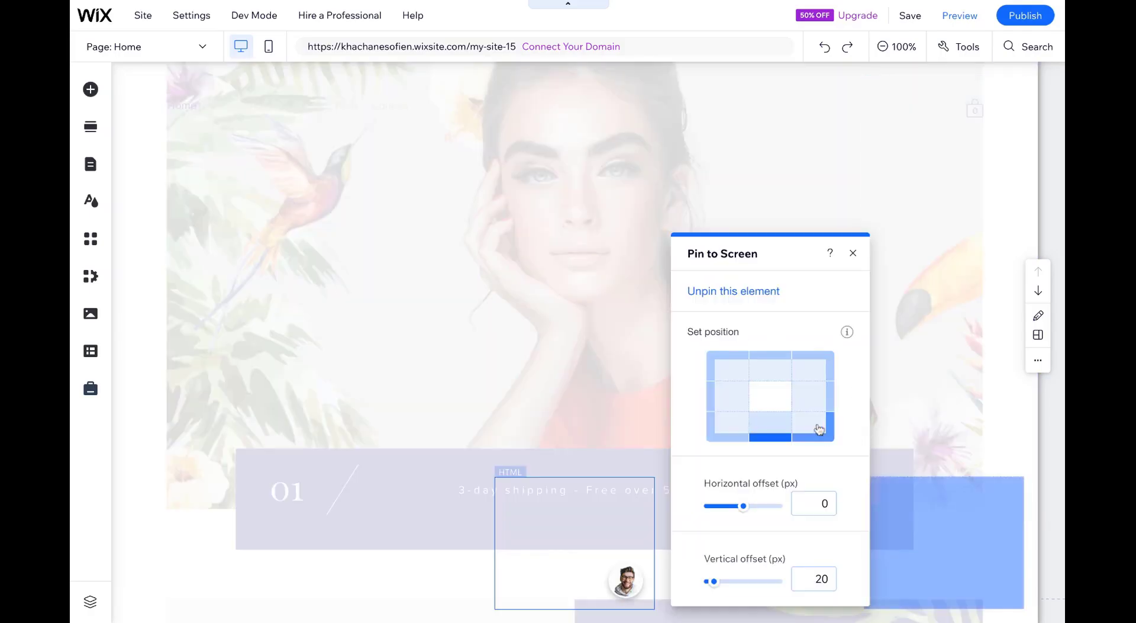
pyautogui.click(819, 424)
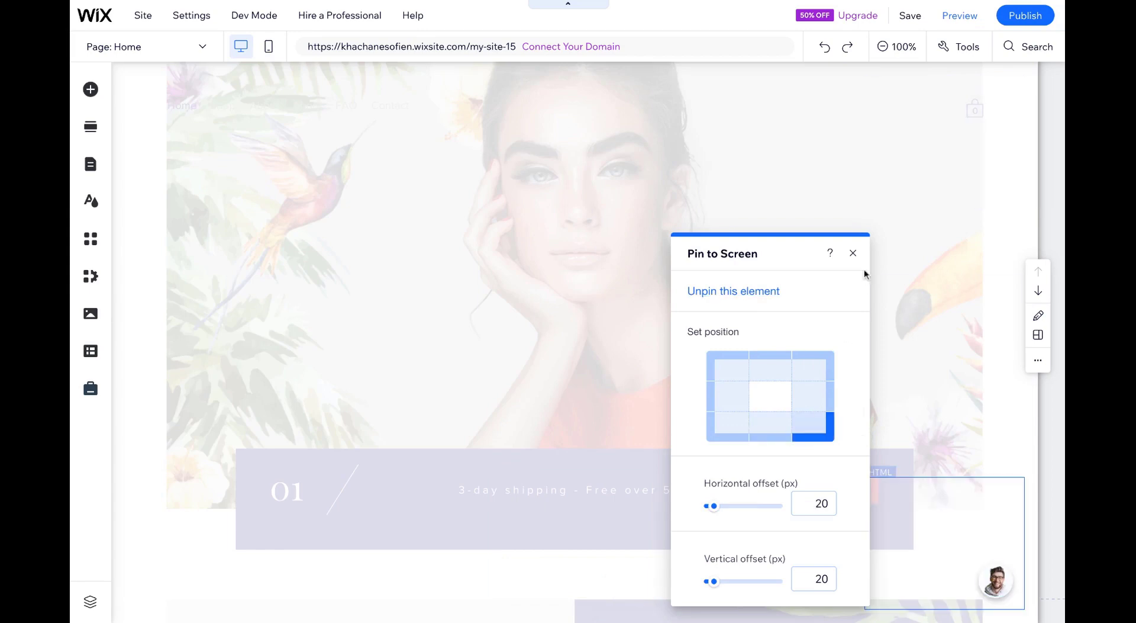
pyautogui.click(853, 253)
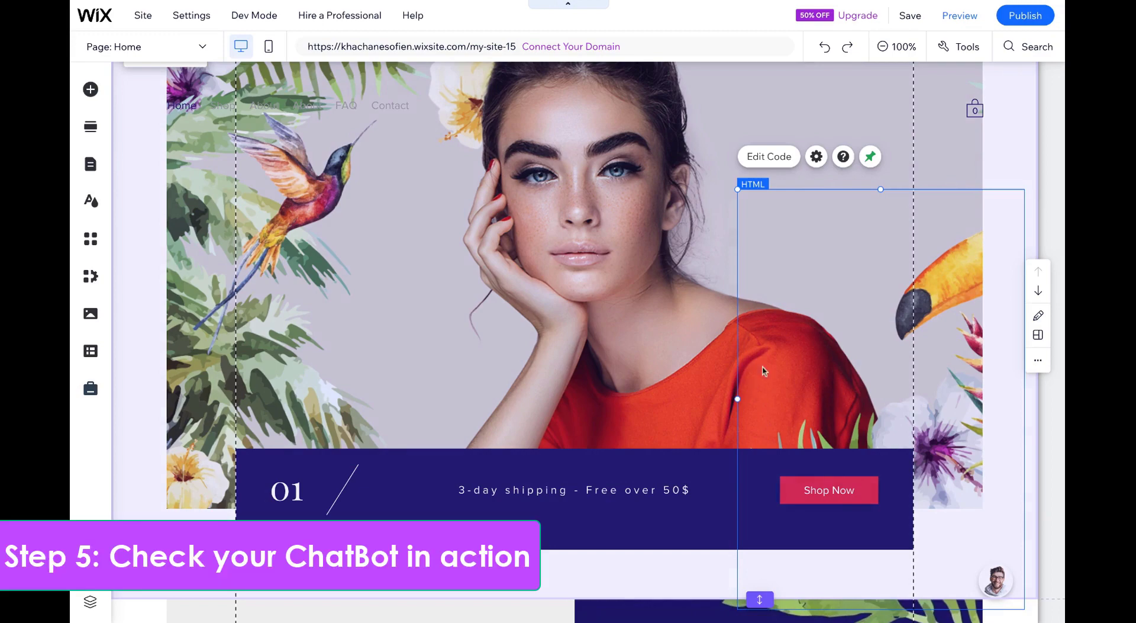
pyautogui.moveTo(872, 296)
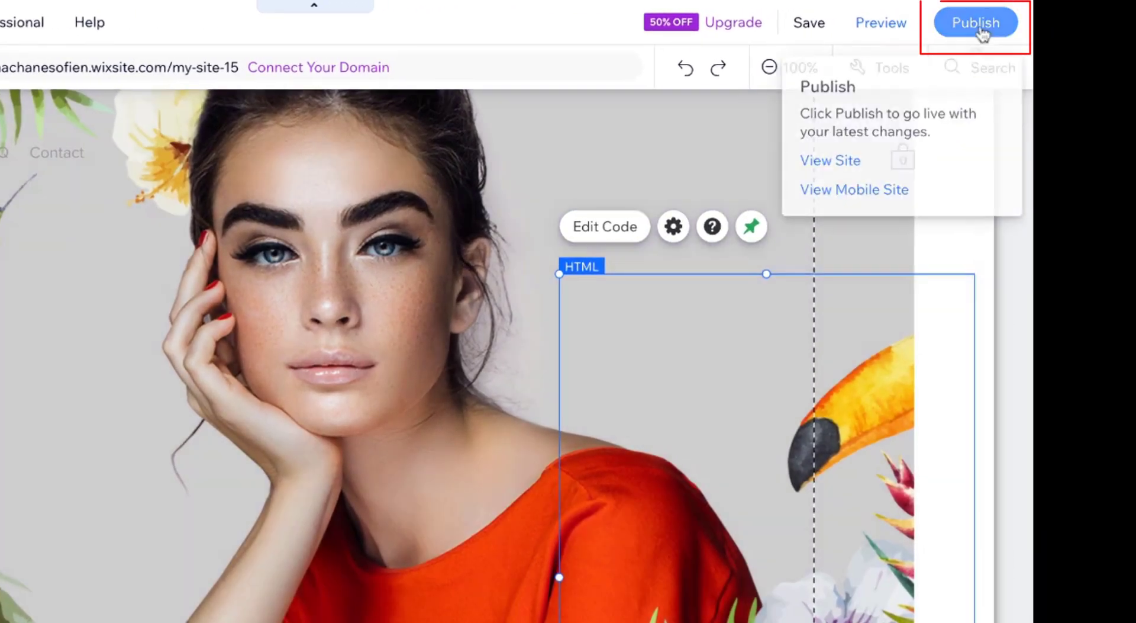
# Publish the site and view it live with the chatbot avatar bottom-right
pyautogui.click(975, 21)
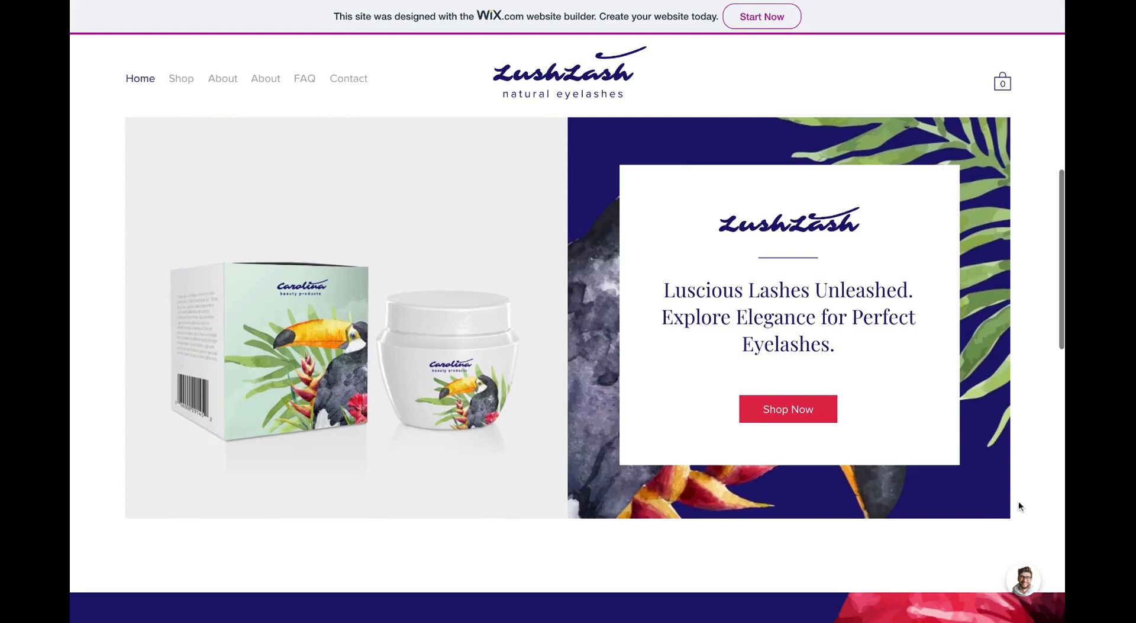
# Open the live chat bubble and begin typing 'Hi Cu' into Ask me anything
pyautogui.click(1022, 578)
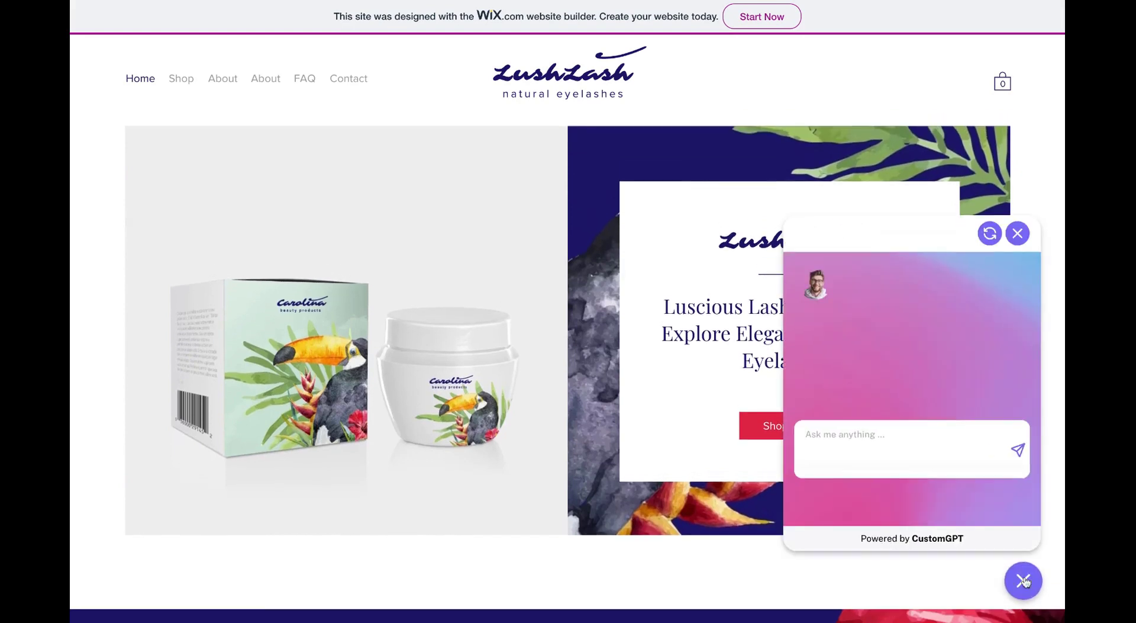
pyautogui.write('Hi Cu')
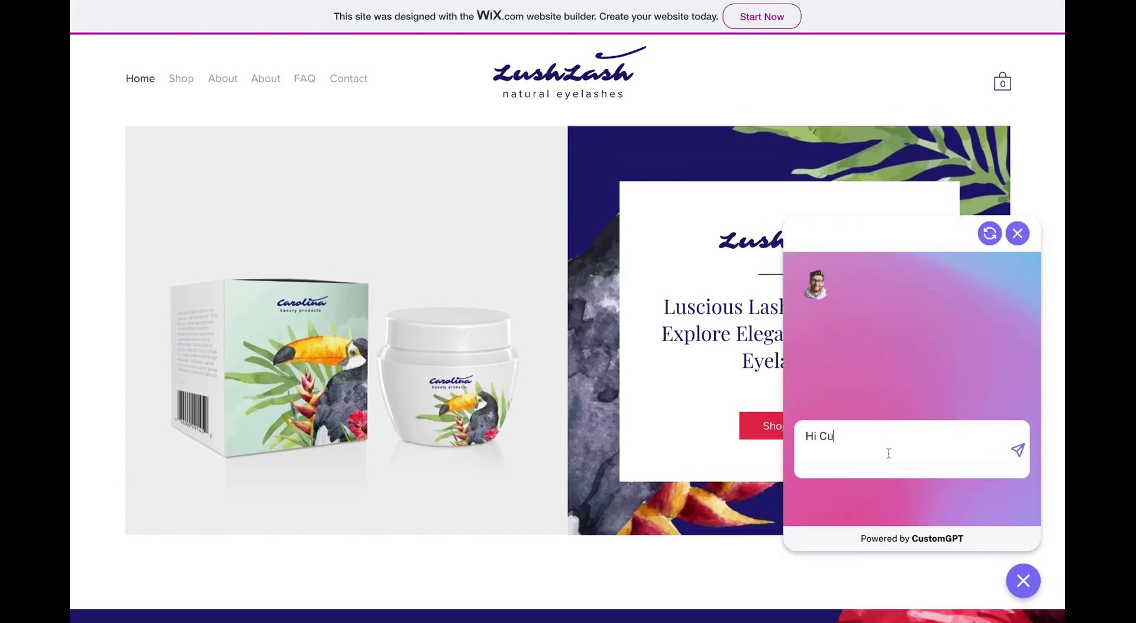